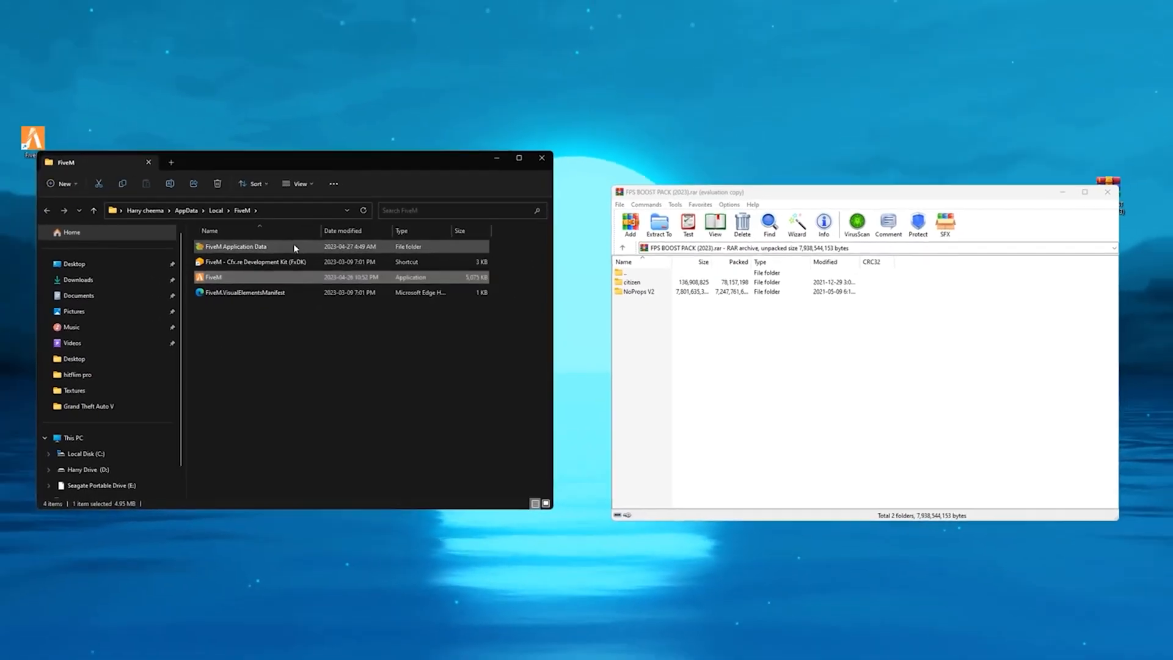
Step: Copy the boost pack's citizen folder into FiveM Application Data, then head to This PC
right_click(216, 263)
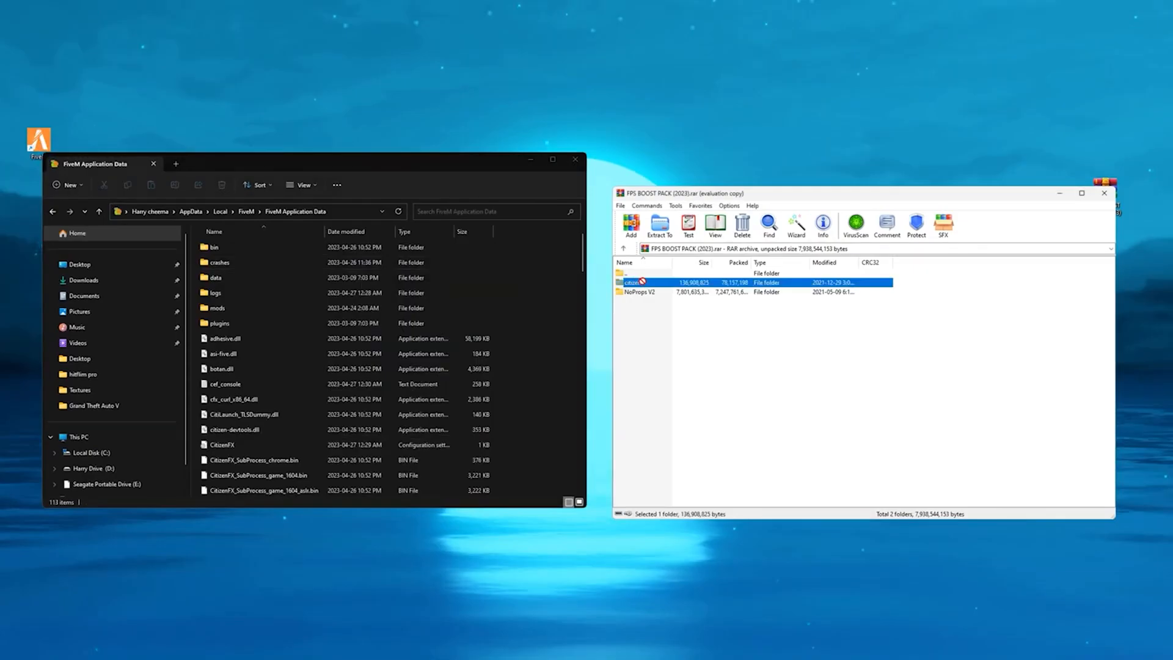
click(659, 226)
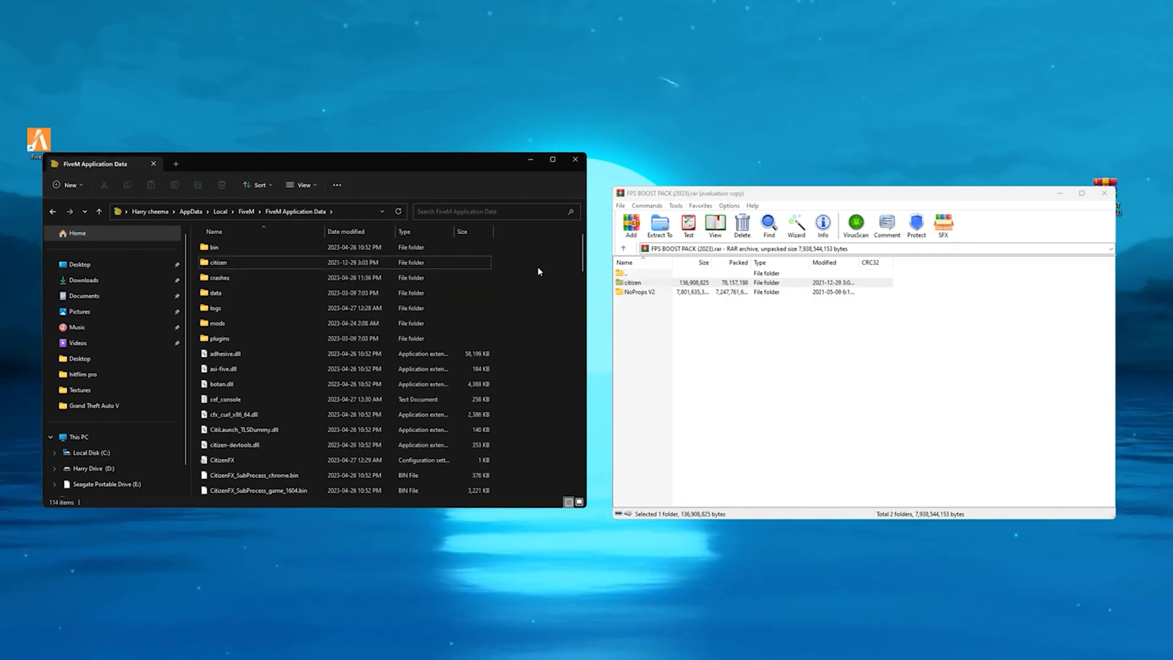
click(77, 436)
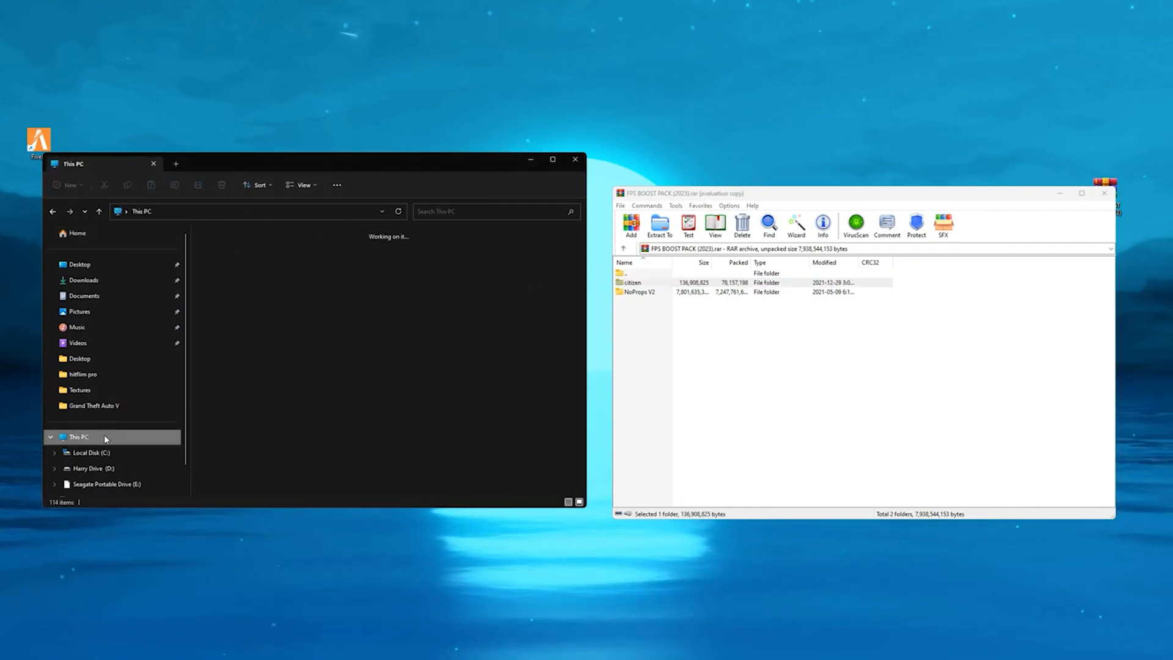
Step: Browse to Grand Theft Auto V on drive D and open the NoProps V2 folder
click(90, 467)
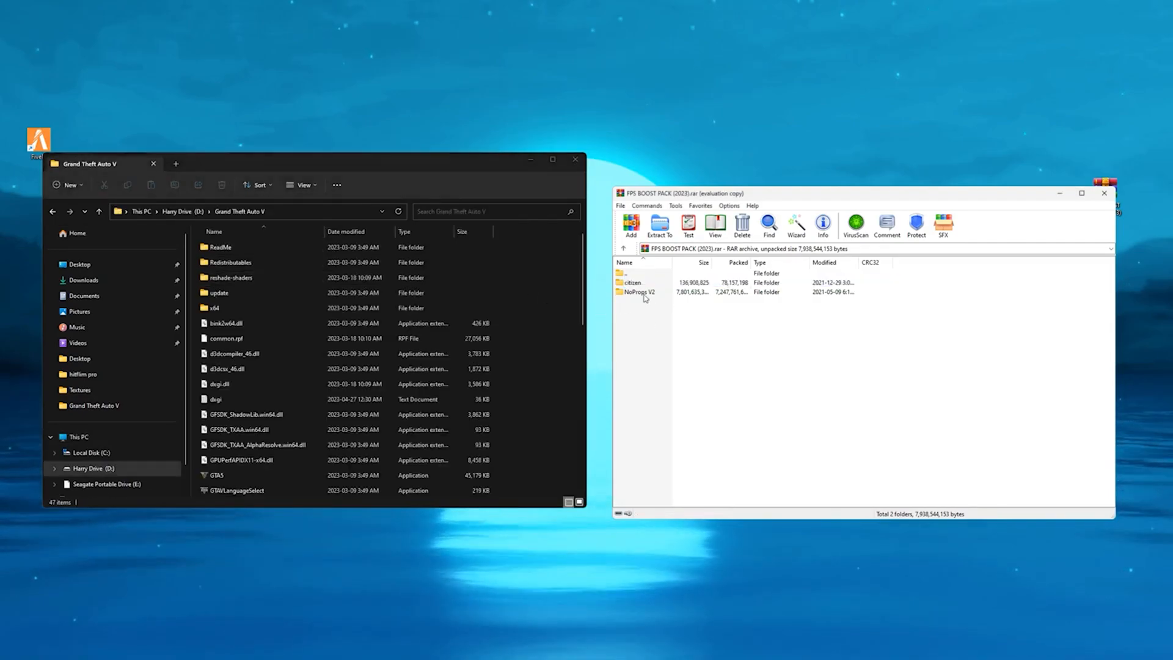
double_click(638, 292)
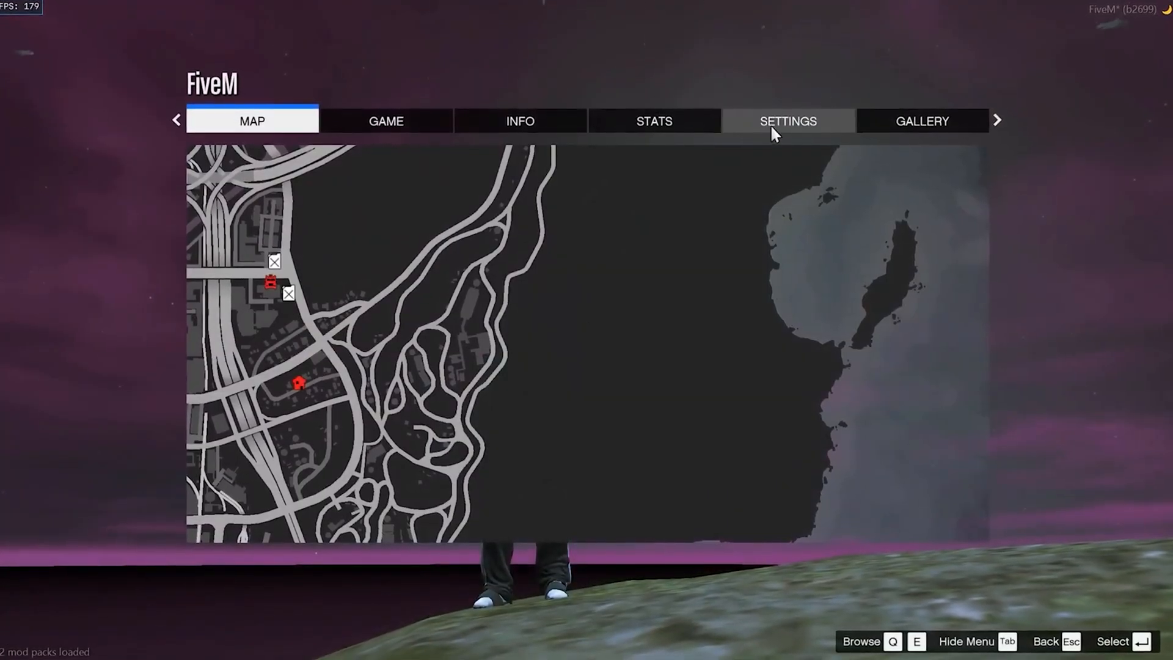
Step: Review FiveM's graphics settings at low or normal values and open Advanced Graphics
click(787, 120)
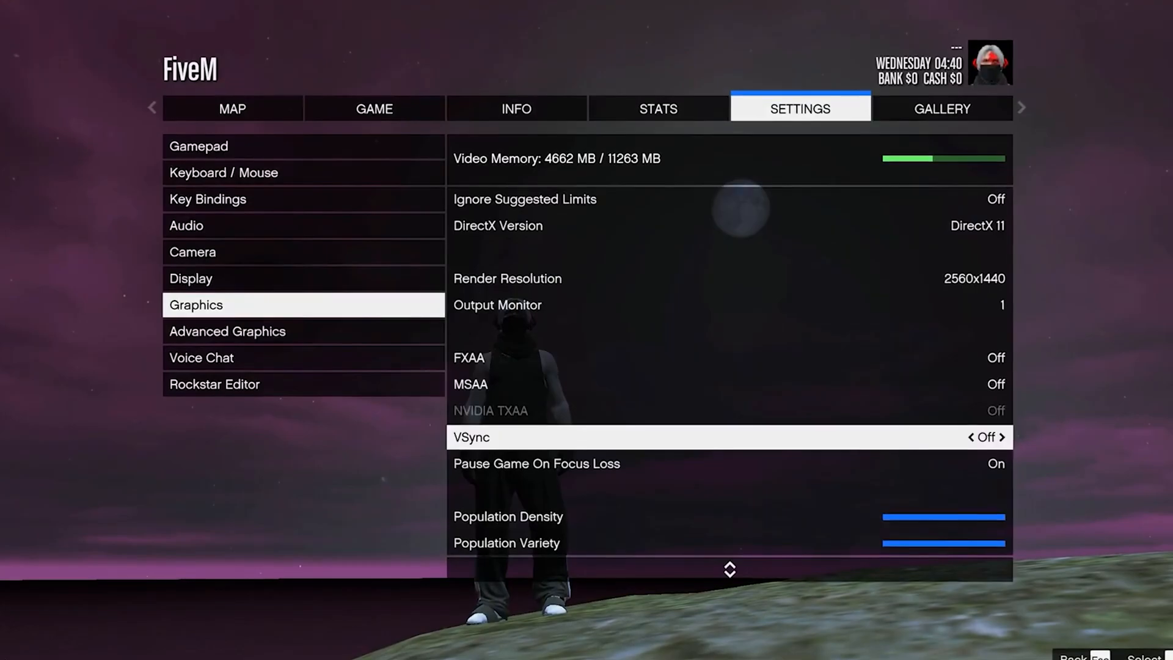
scroll(down, 3)
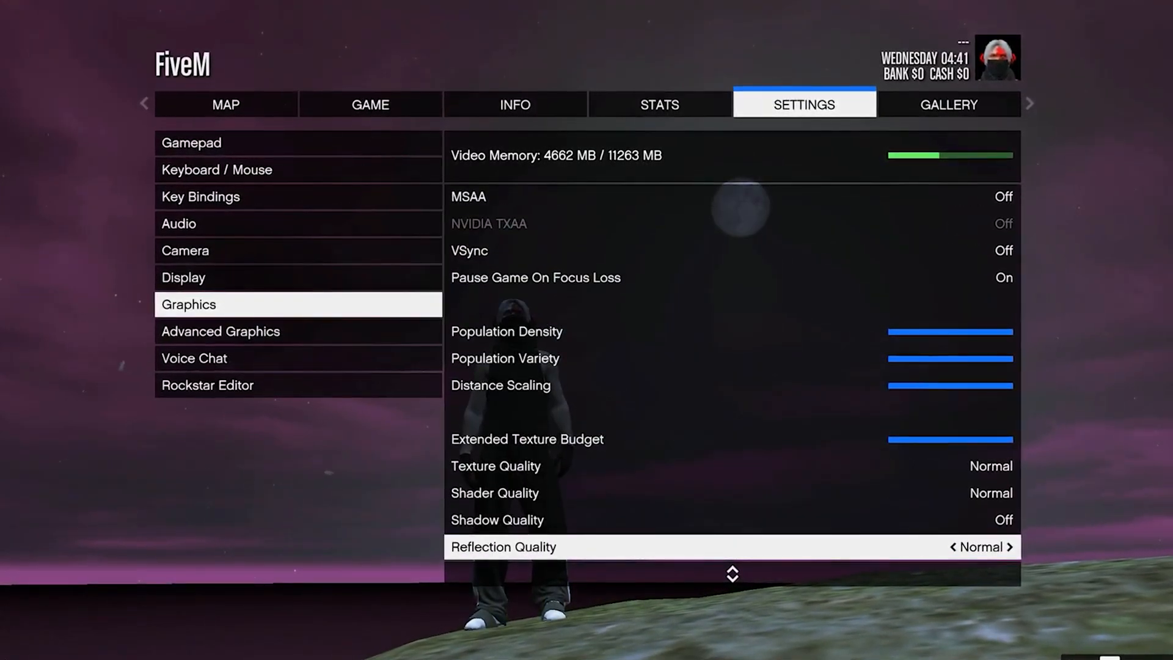
scroll(down, 3)
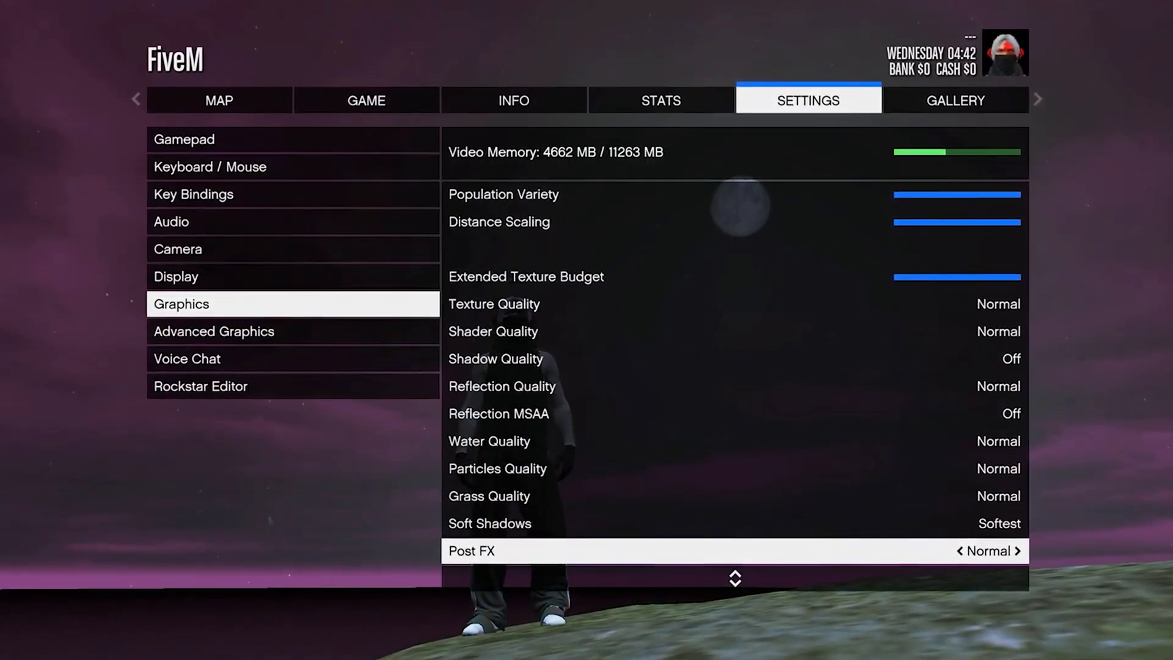
scroll(down, 3)
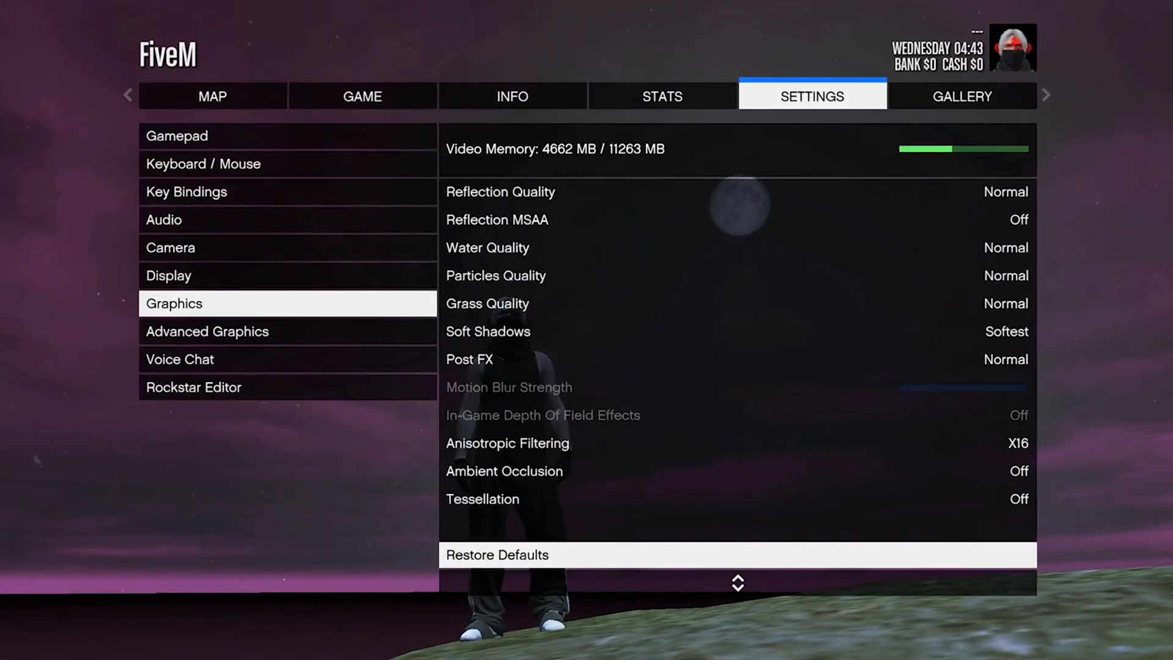
click(208, 331)
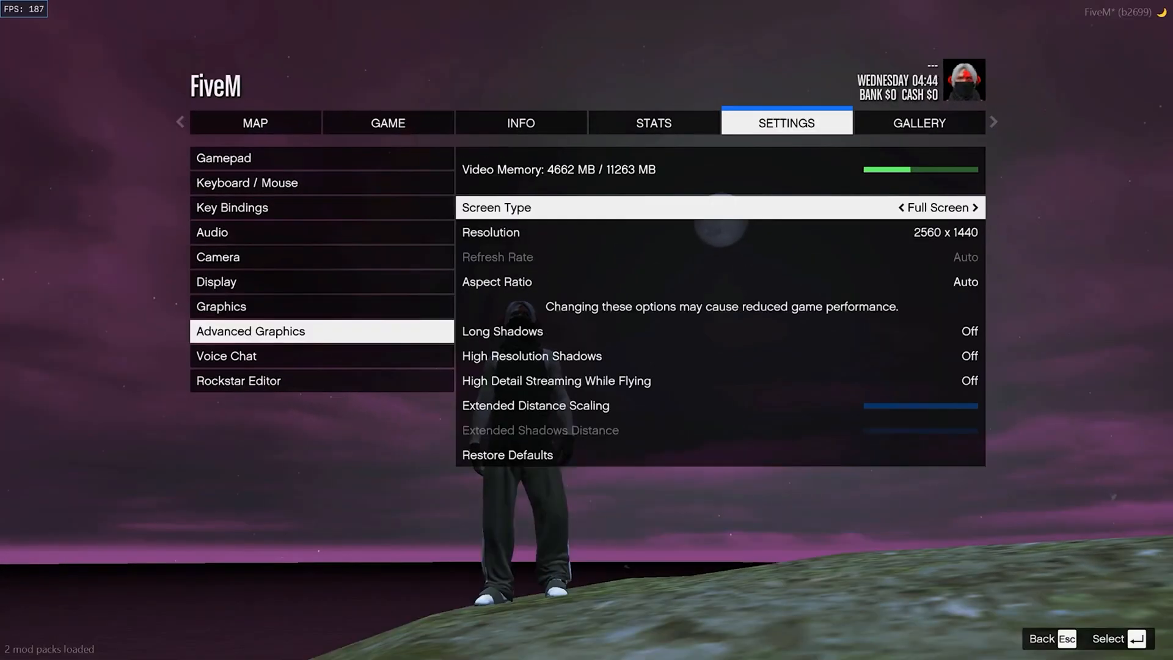